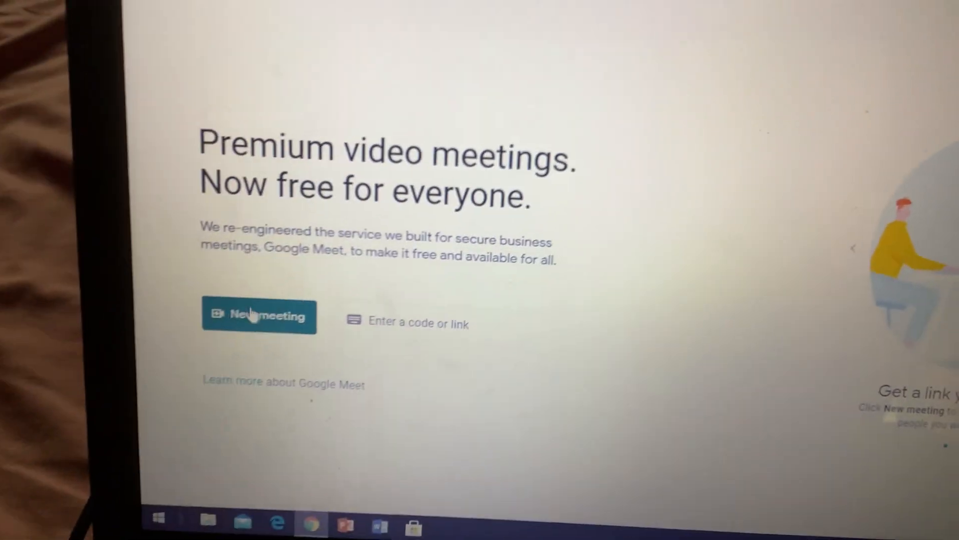
Step: Show the New meeting choices: meeting for later, instant meeting, or Calendar scheduling
left_click(259, 314)
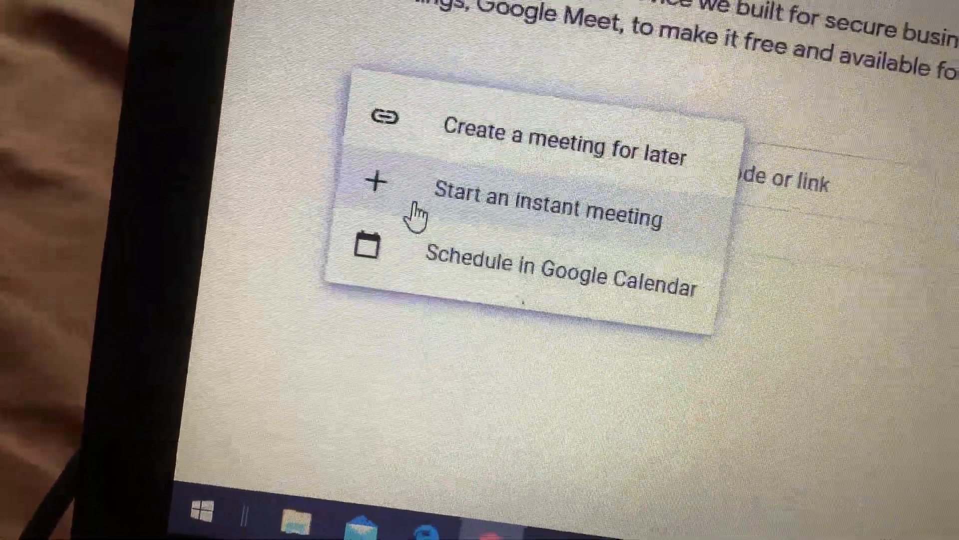
Step: Choose 'Start an instant meeting' and join the call with the camera off
left_click(551, 202)
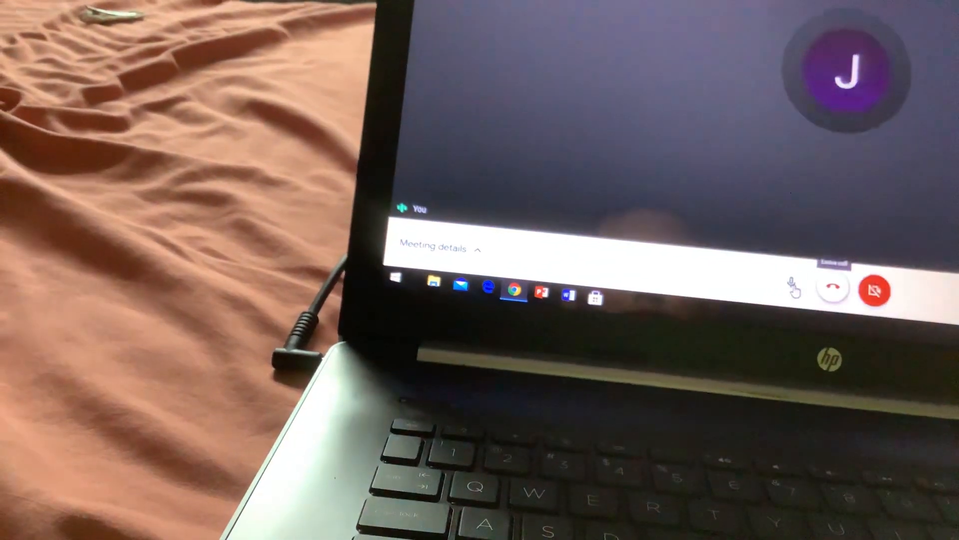
Step: Mute the microphone, turn the camera on, and show the Meeting details panel
left_click(789, 289)
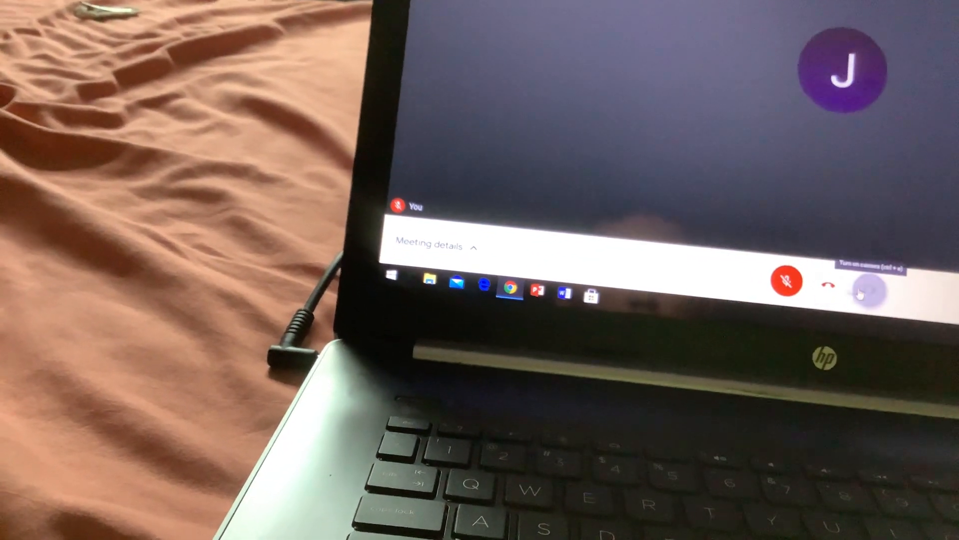
left_click(617, 299)
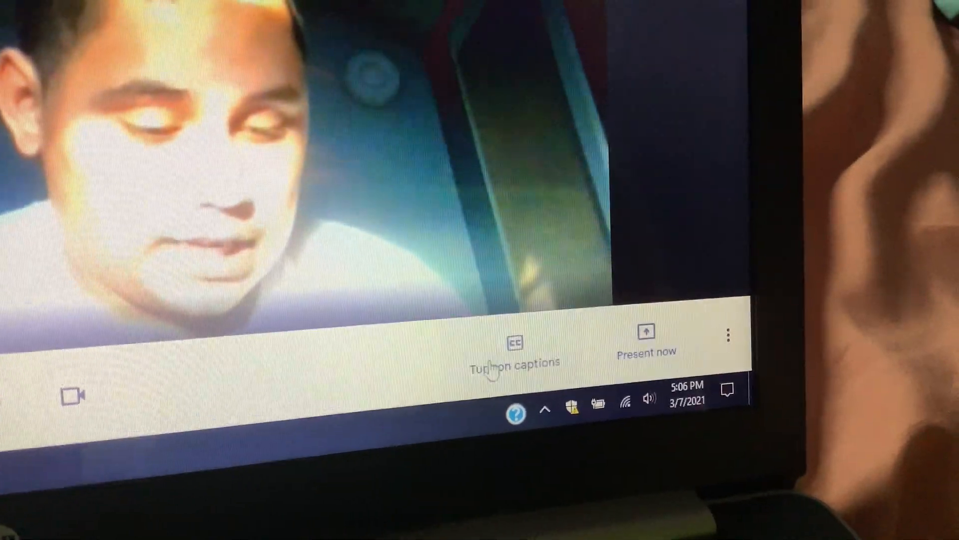
left_click(514, 355)
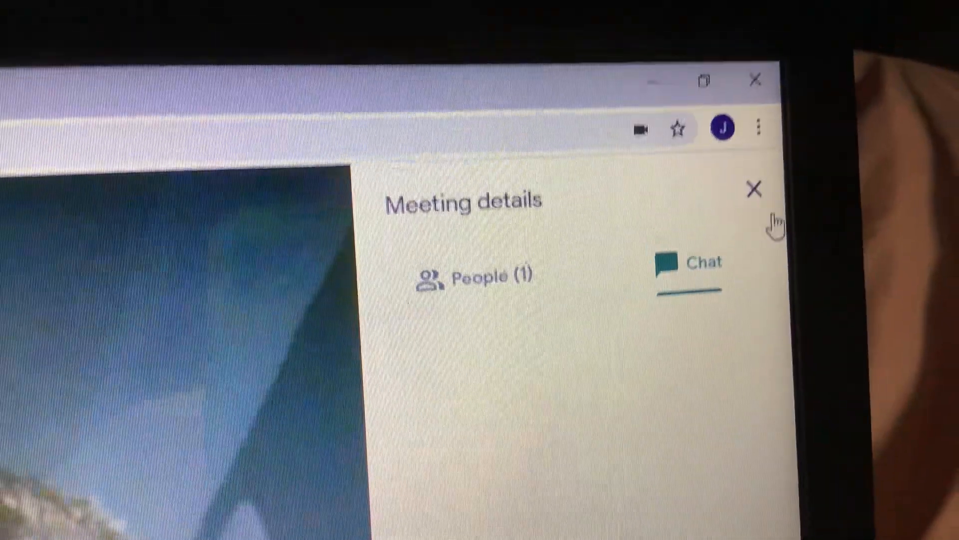
Step: View the People list, then close the meeting details panel
left_click(483, 274)
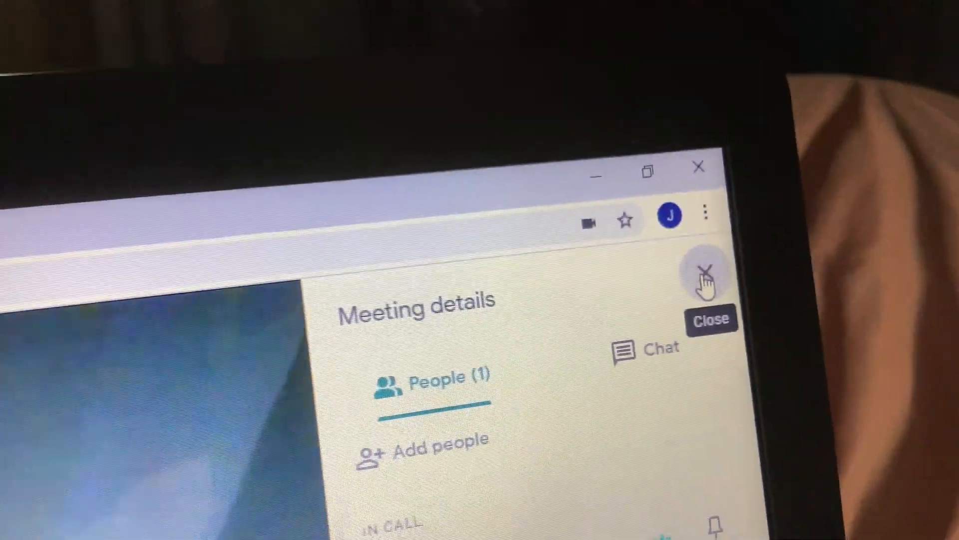
left_click(707, 275)
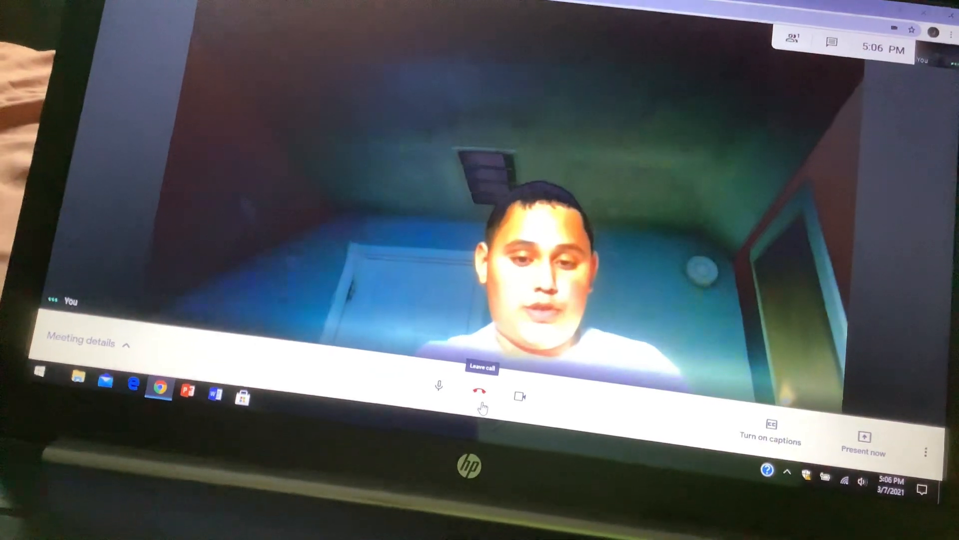
Step: Leave the call and return to the Meet home screen
left_click(482, 397)
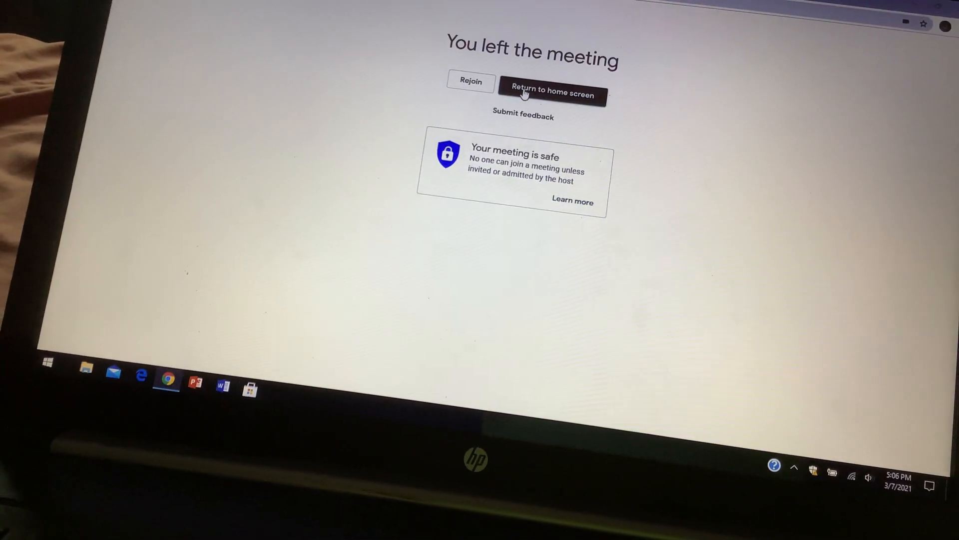
left_click(550, 93)
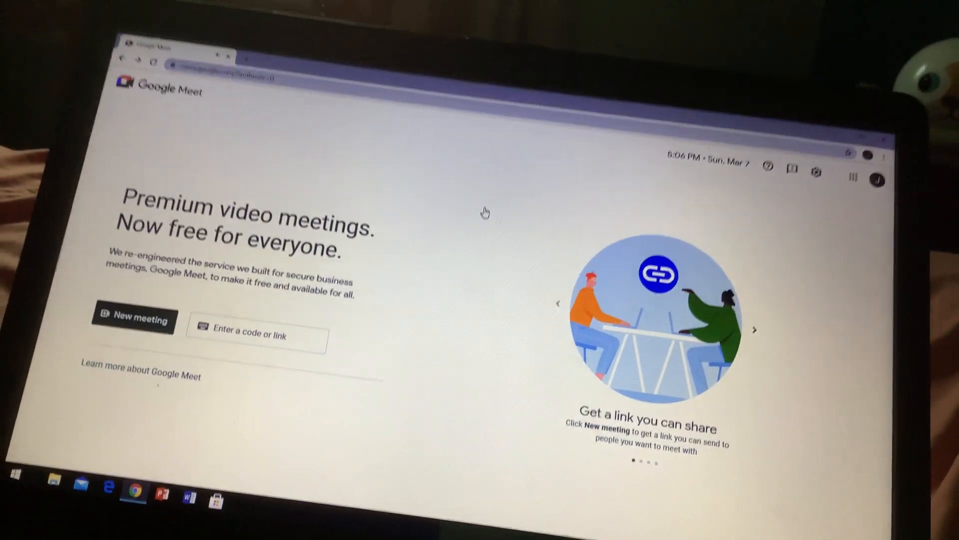